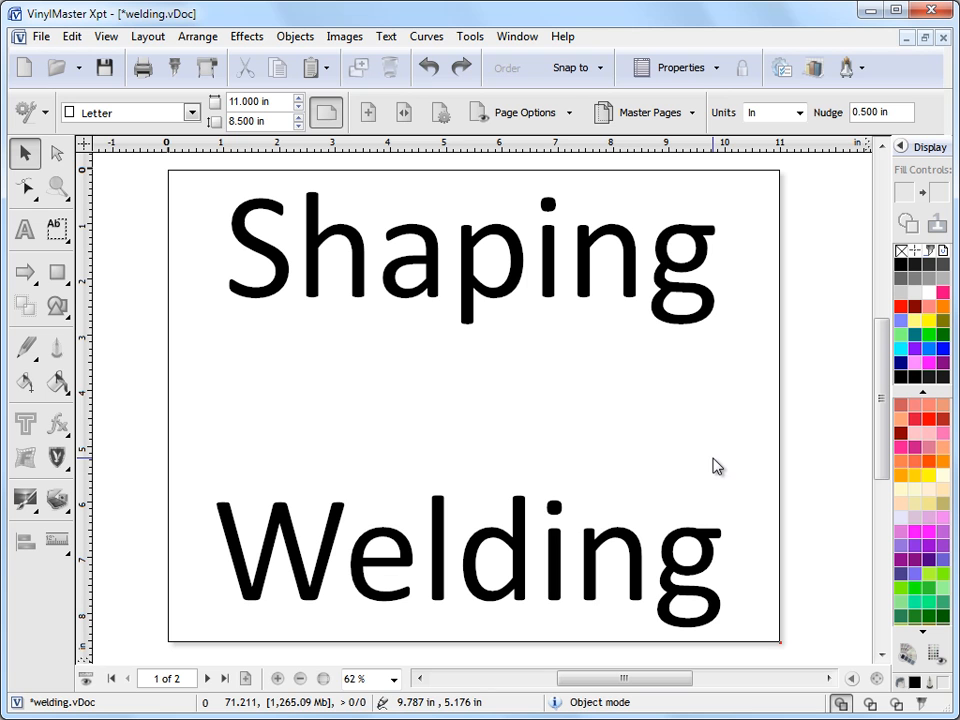
{"action": "mouse_move", "coordinate": [207, 678]}
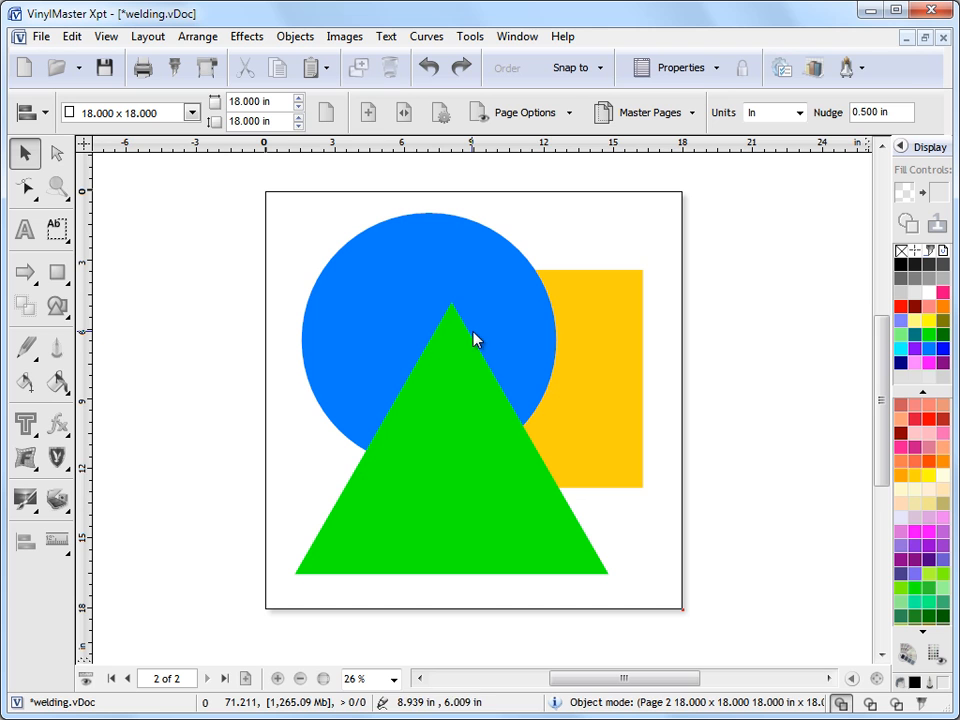
{"action": "mouse_move", "coordinate": [437, 270]}
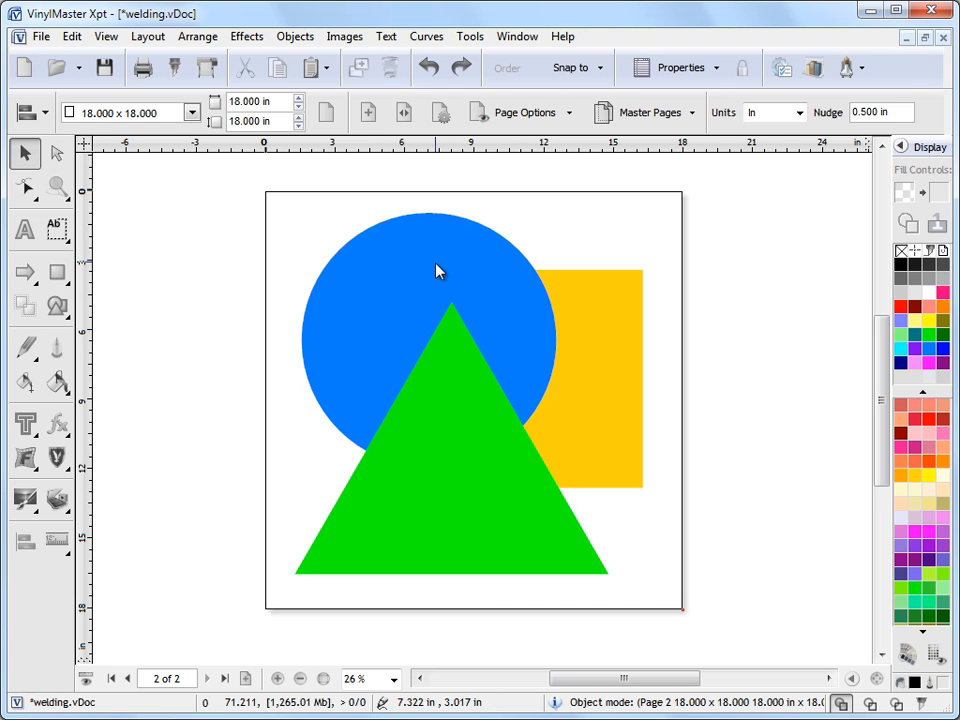
{"action": "mouse_move", "coordinate": [793, 388]}
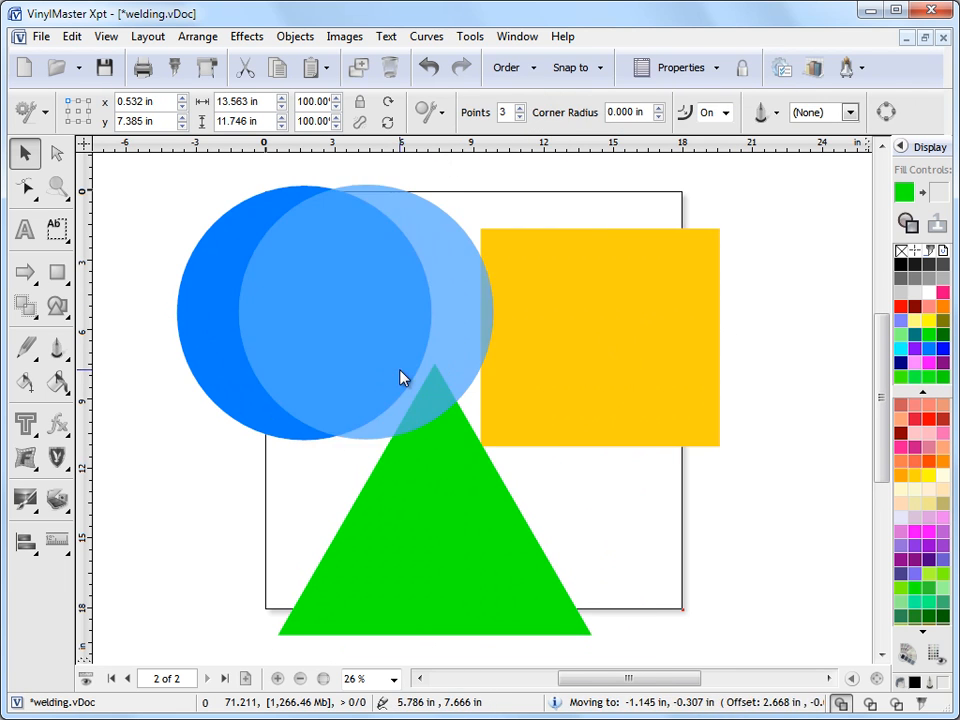
Step: Undo the last two shape moves, returning the circle, square and triangle to overlapping positions
{"action": "left_click", "coordinate": [429, 67]}
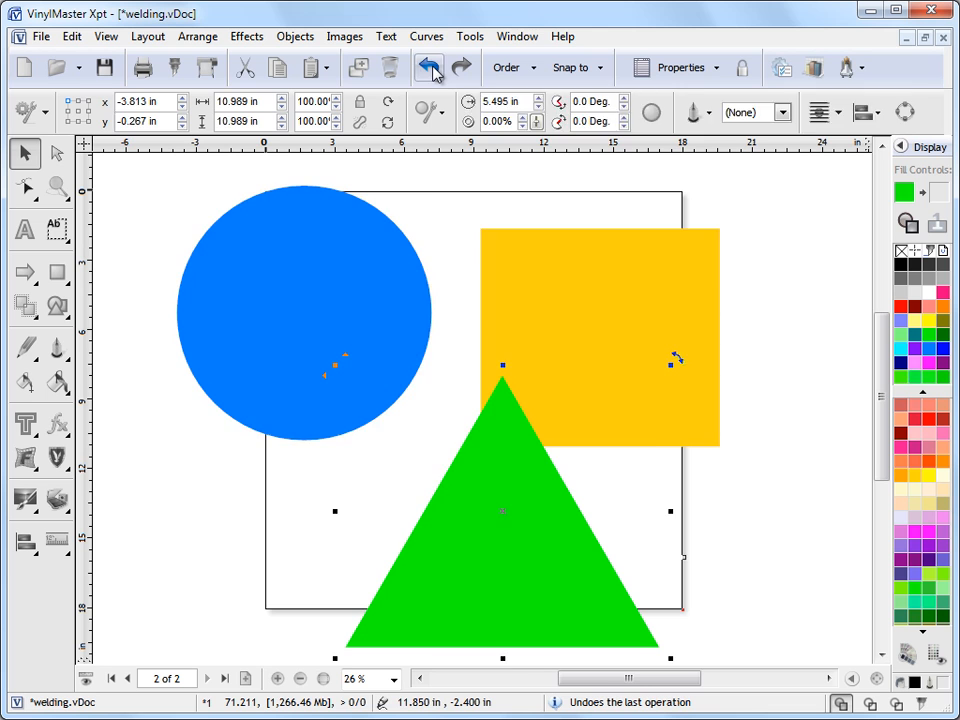
{"action": "left_click", "coordinate": [428, 67]}
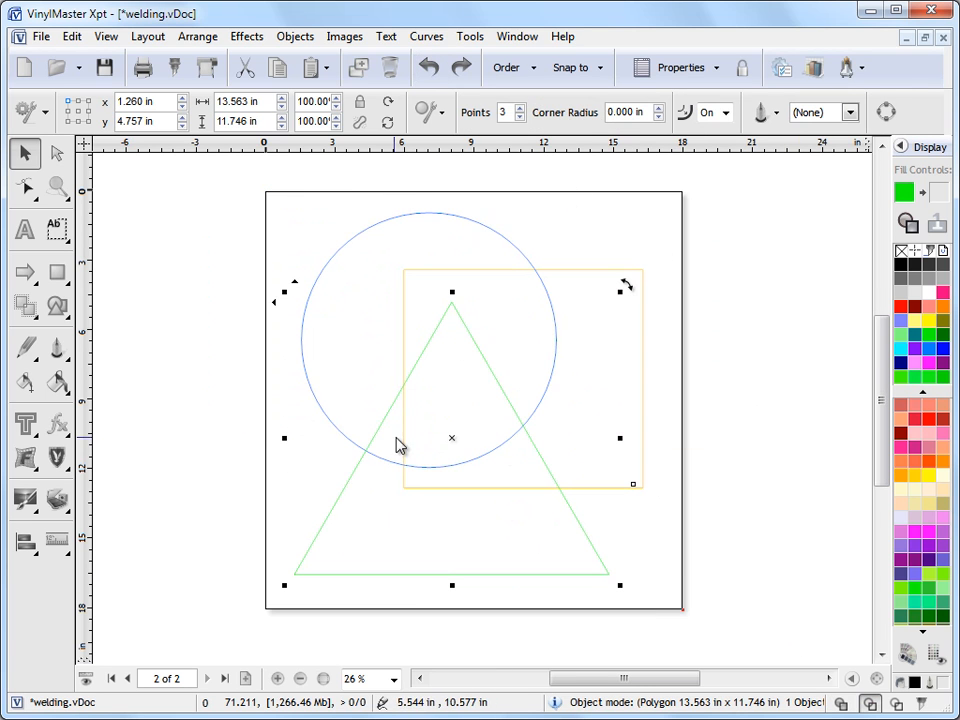
{"action": "mouse_move", "coordinate": [727, 466]}
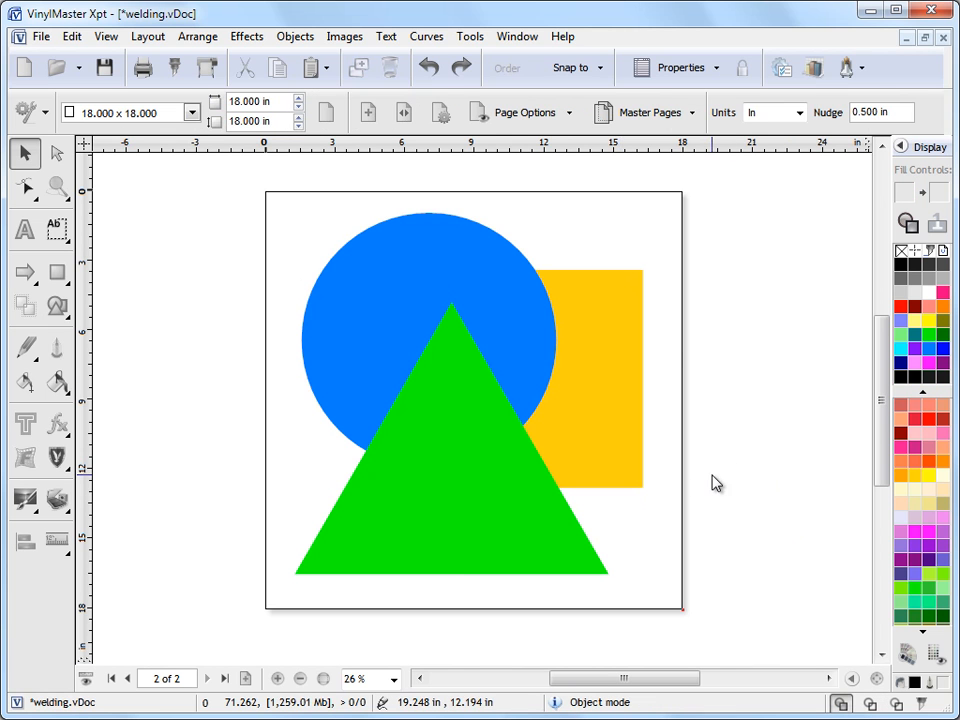
{"action": "mouse_move", "coordinate": [673, 531]}
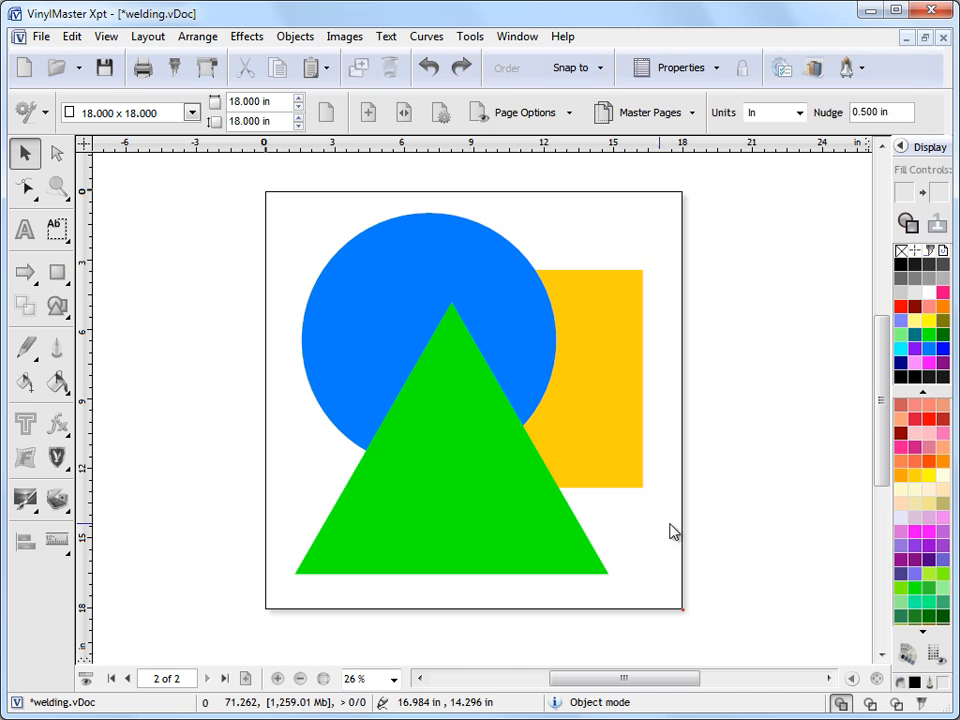
{"action": "mouse_move", "coordinate": [426, 311]}
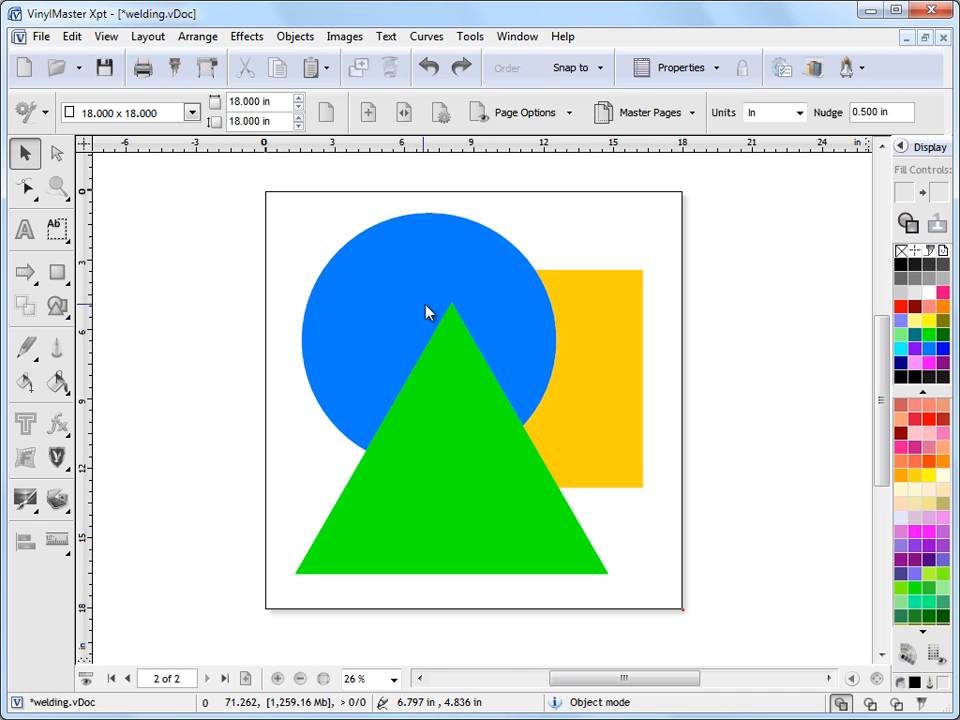
{"action": "mouse_move", "coordinate": [727, 365]}
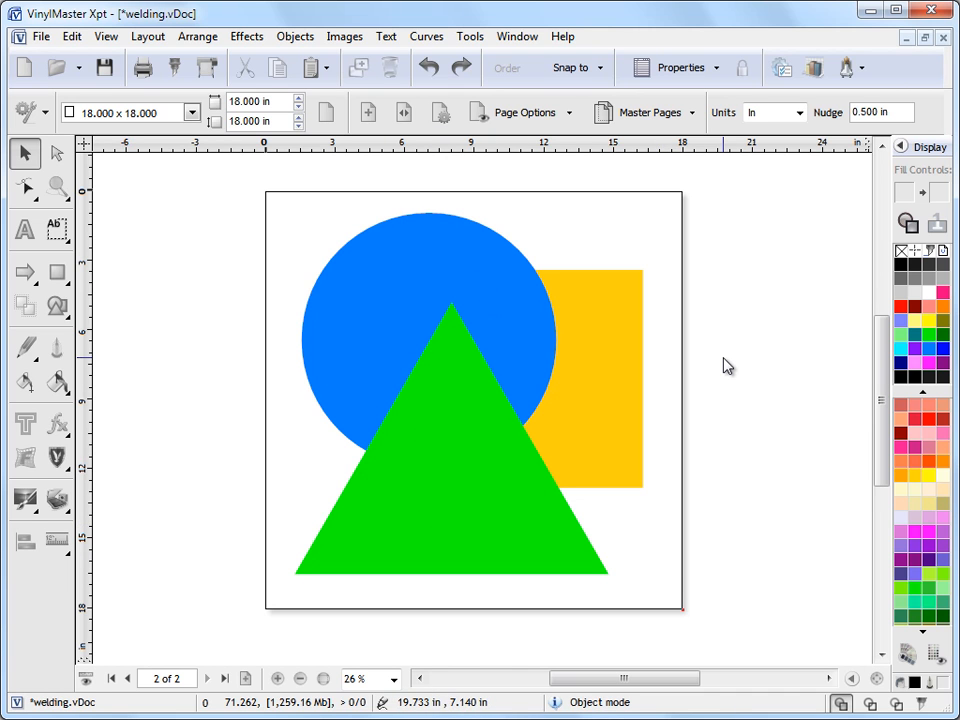
{"action": "mouse_move", "coordinate": [697, 444]}
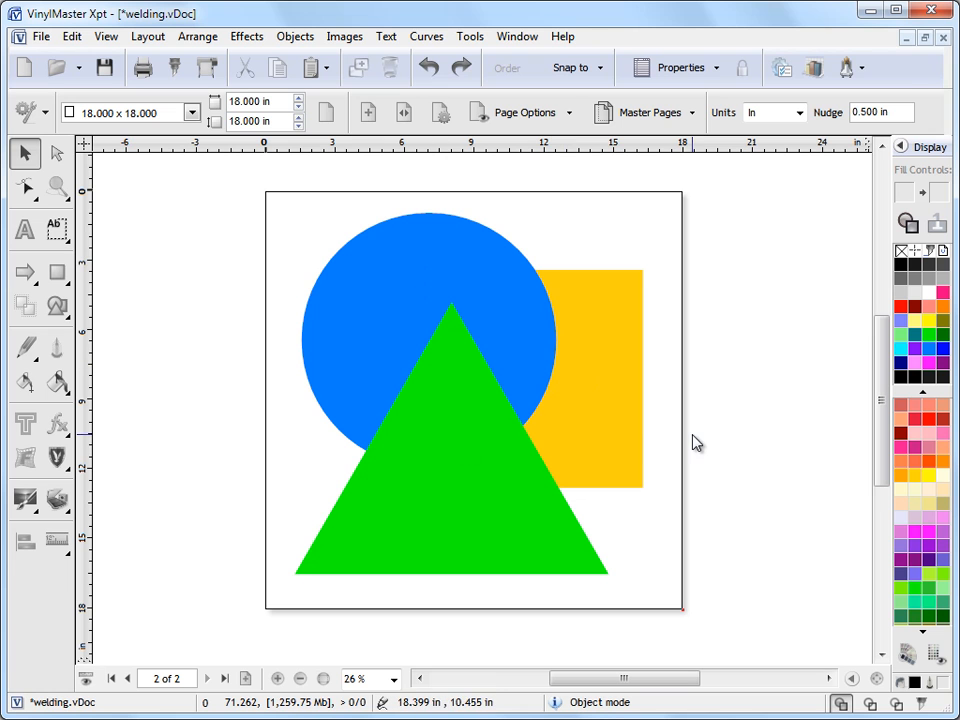
{"action": "mouse_move", "coordinate": [400, 273]}
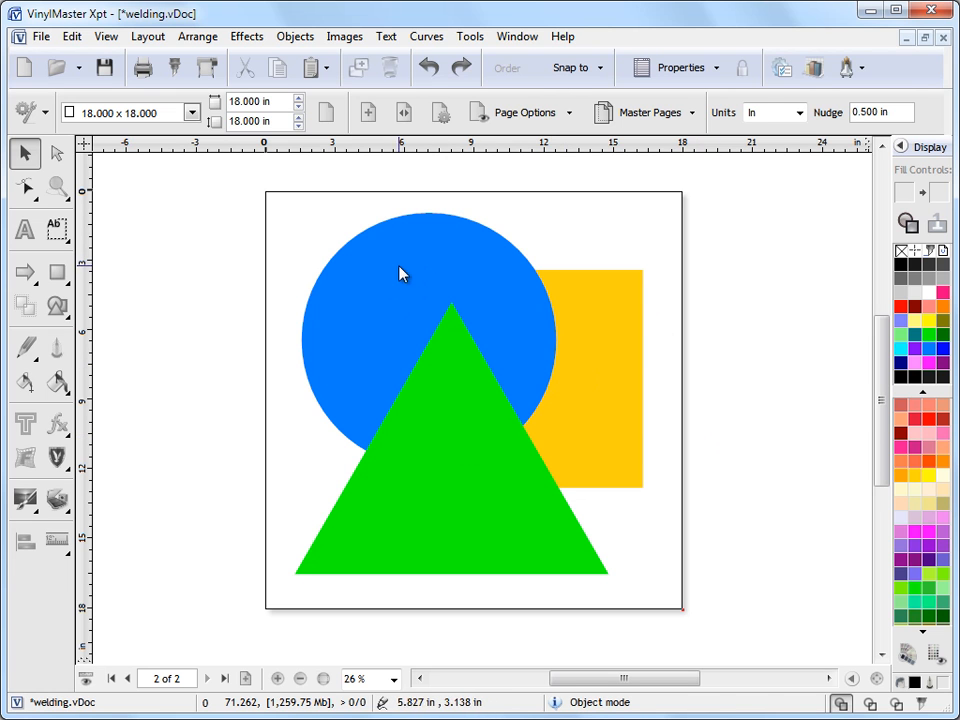
{"action": "mouse_move", "coordinate": [426, 239]}
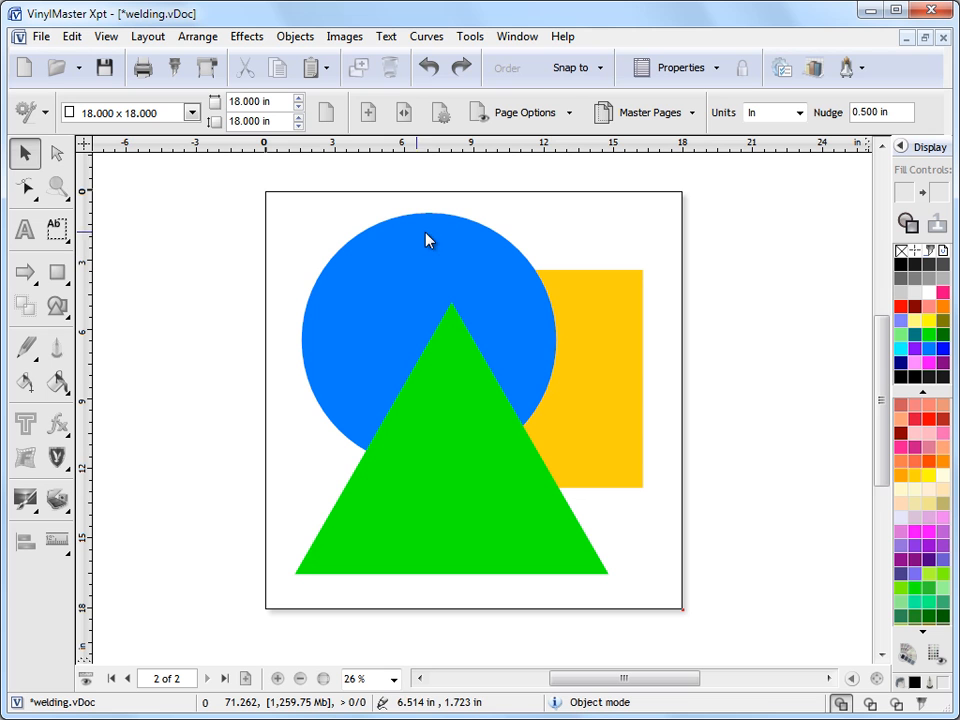
Step: Weld the blue circle and green triangle with Weld Layers, then undo the weld
{"action": "left_click", "coordinate": [425, 240]}
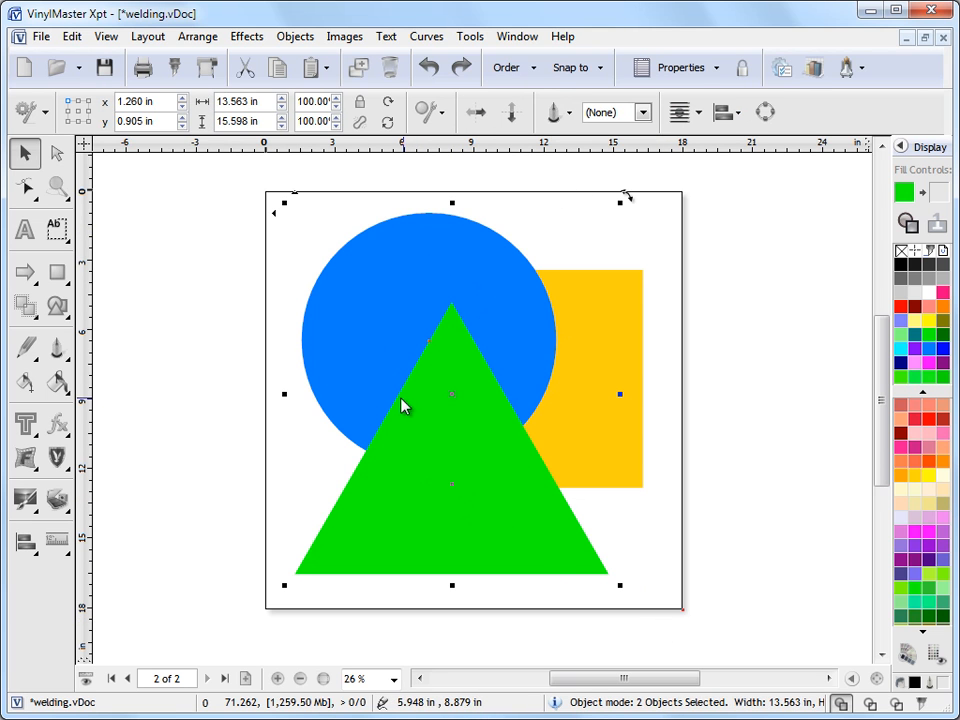
{"action": "mouse_move", "coordinate": [26, 307]}
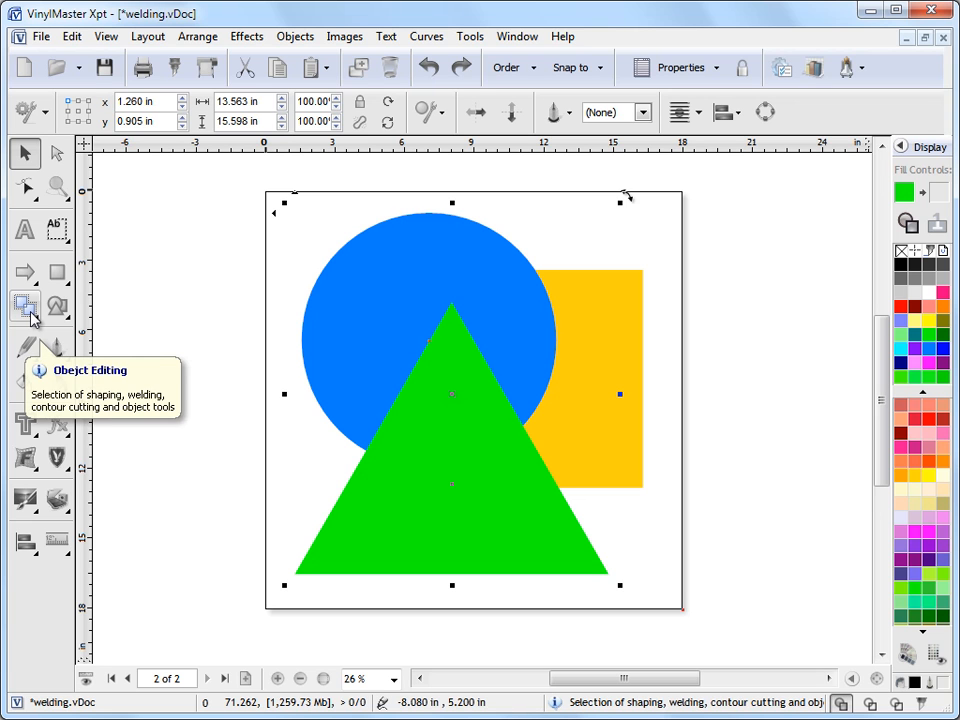
{"action": "left_click", "coordinate": [25, 307]}
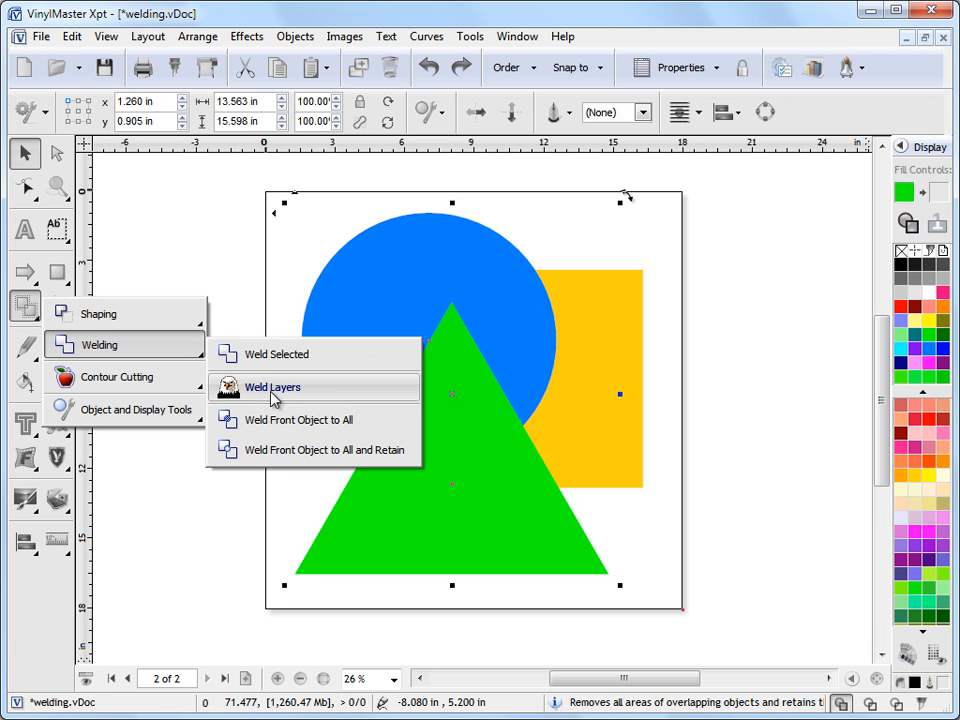
{"action": "left_click", "coordinate": [272, 387]}
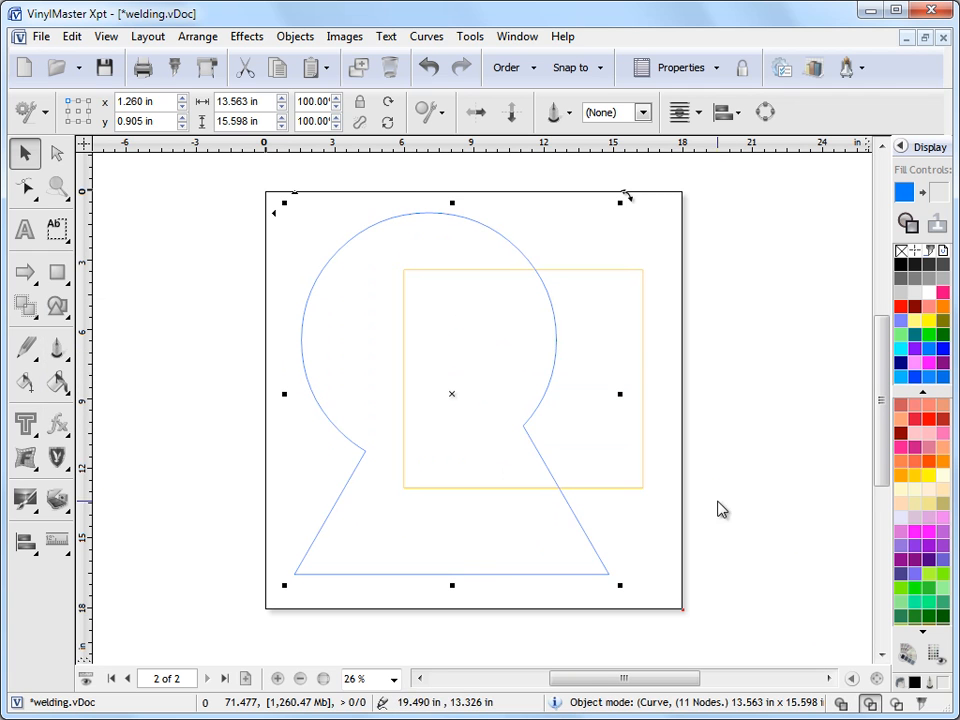
{"action": "mouse_move", "coordinate": [532, 438]}
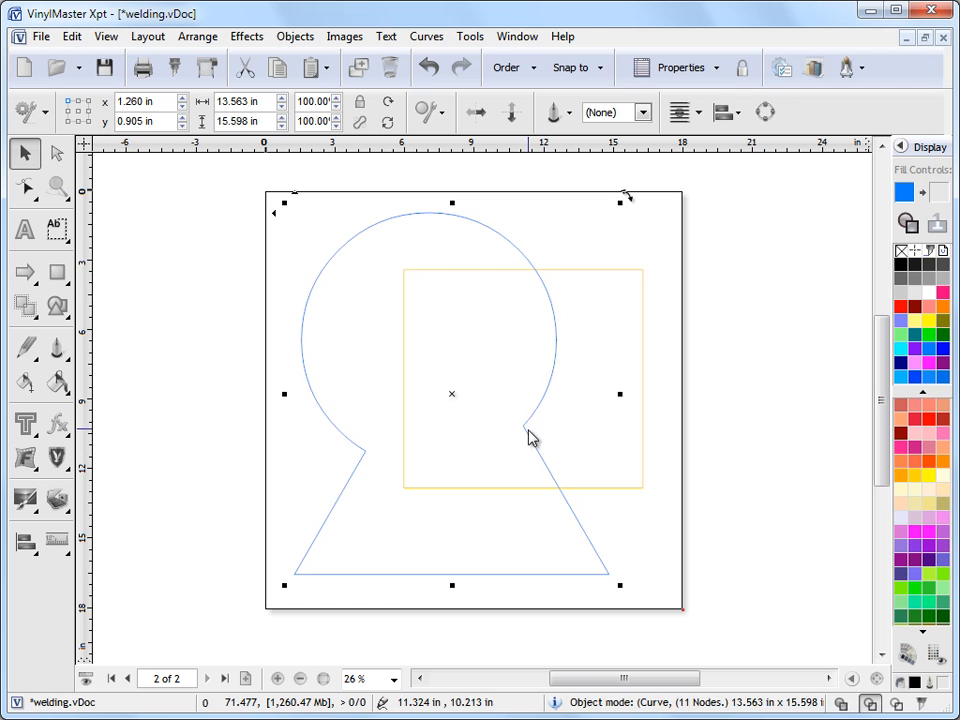
{"action": "left_click", "coordinate": [843, 702]}
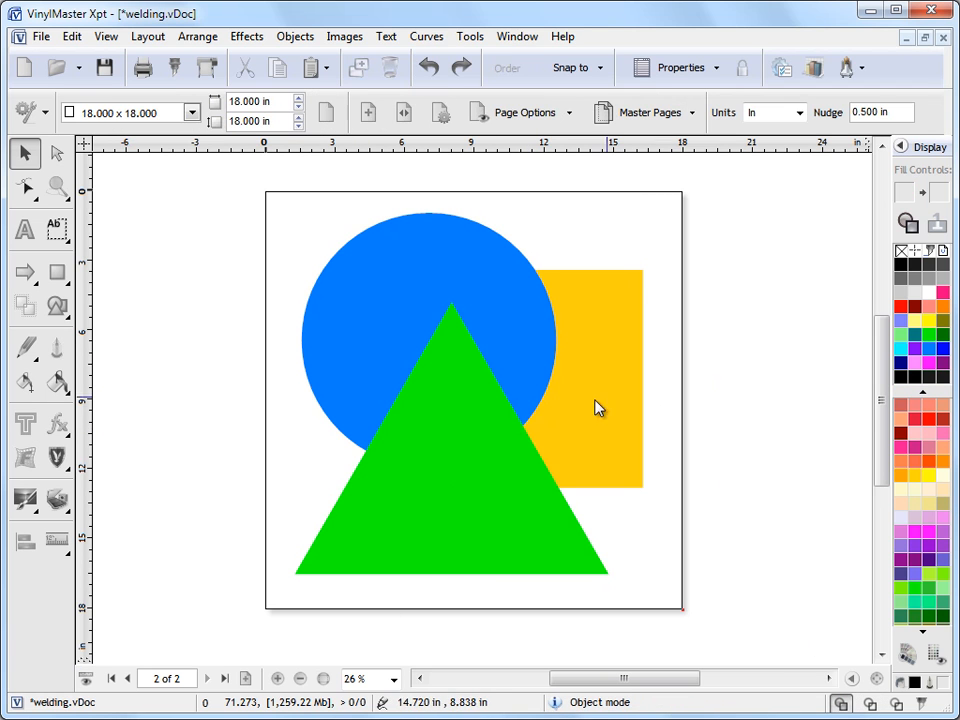
{"action": "mouse_move", "coordinate": [456, 361]}
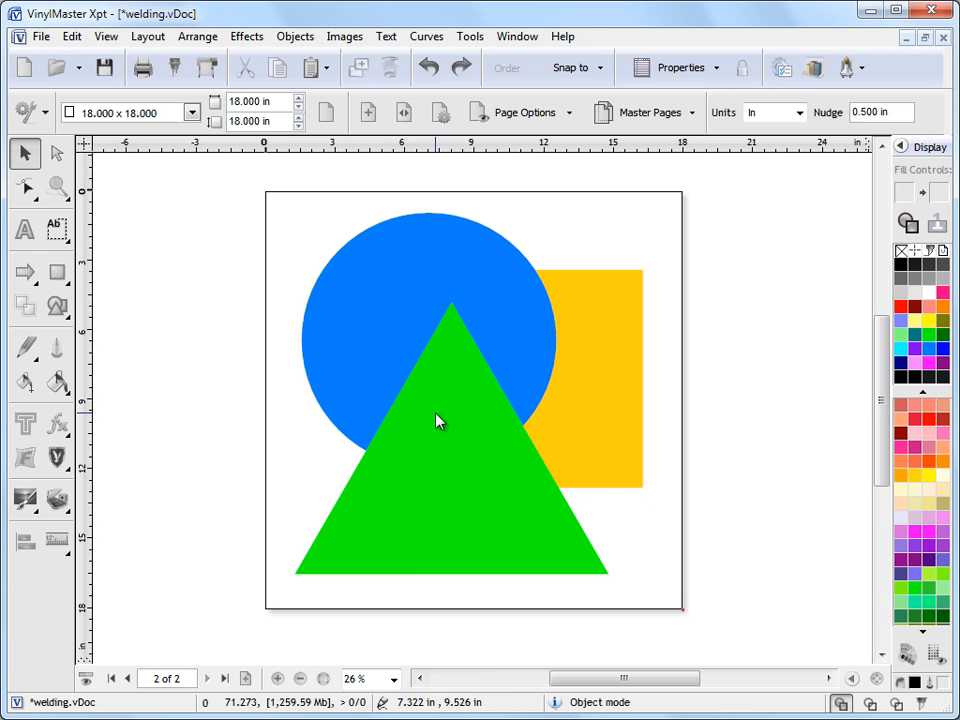
{"action": "left_click_drag", "start_coordinate": [230, 190], "coordinate": [658, 520]}
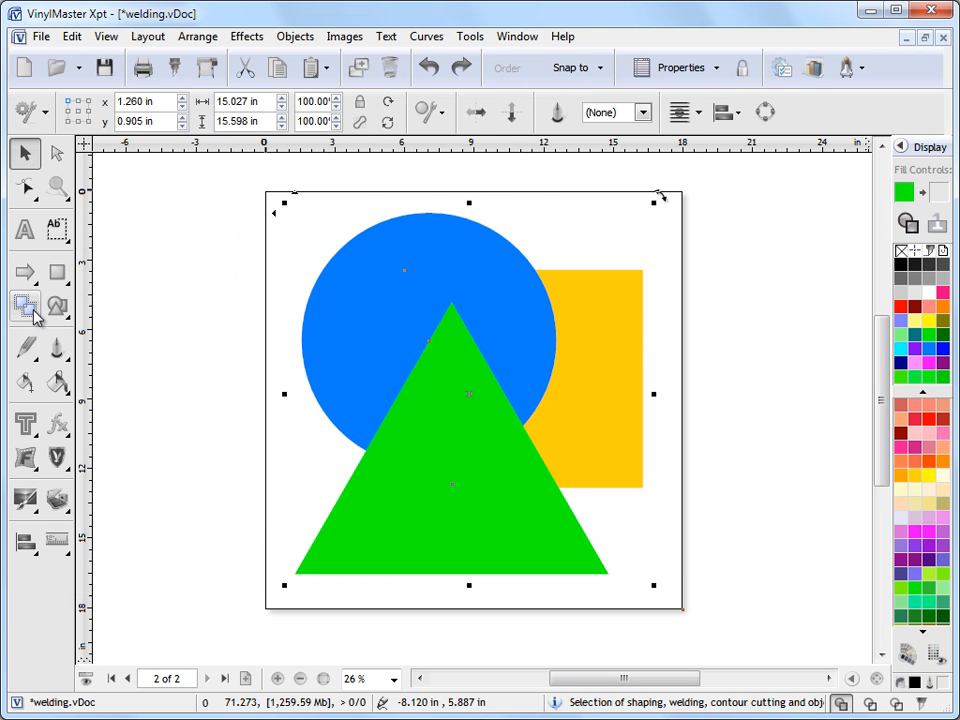
{"action": "left_click", "coordinate": [25, 307]}
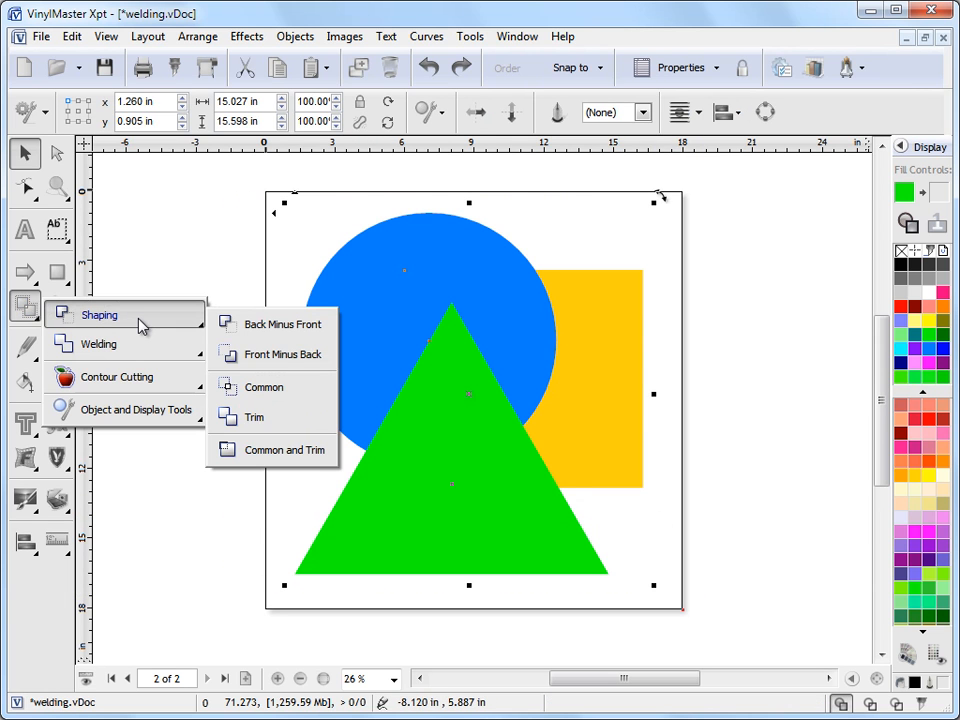
{"action": "mouse_move", "coordinate": [277, 324]}
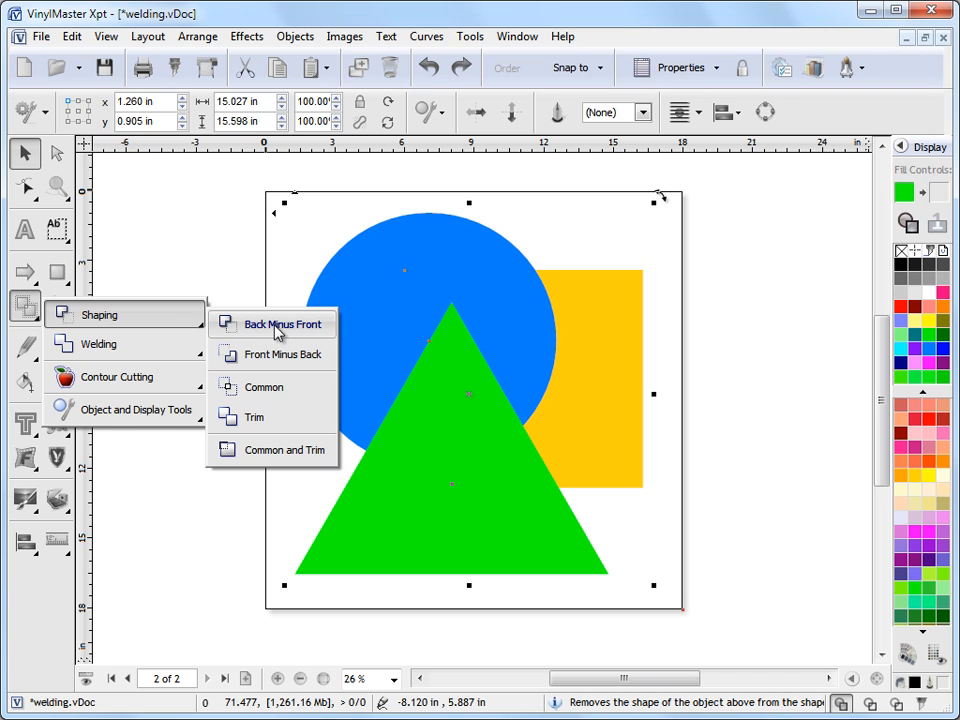
{"action": "mouse_move", "coordinate": [278, 354]}
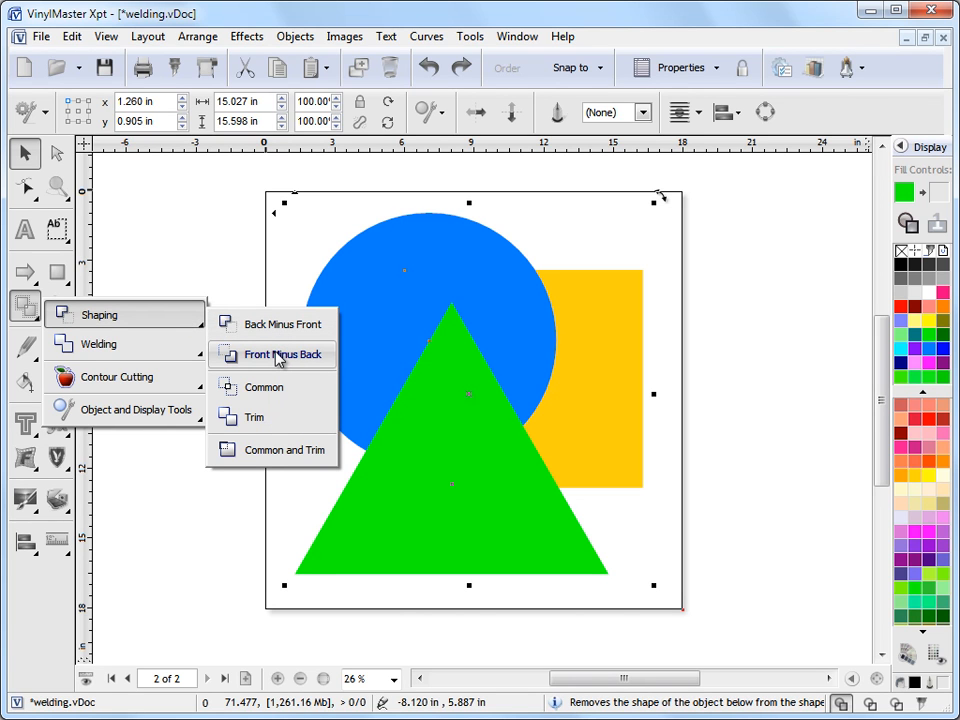
{"action": "mouse_move", "coordinate": [280, 324]}
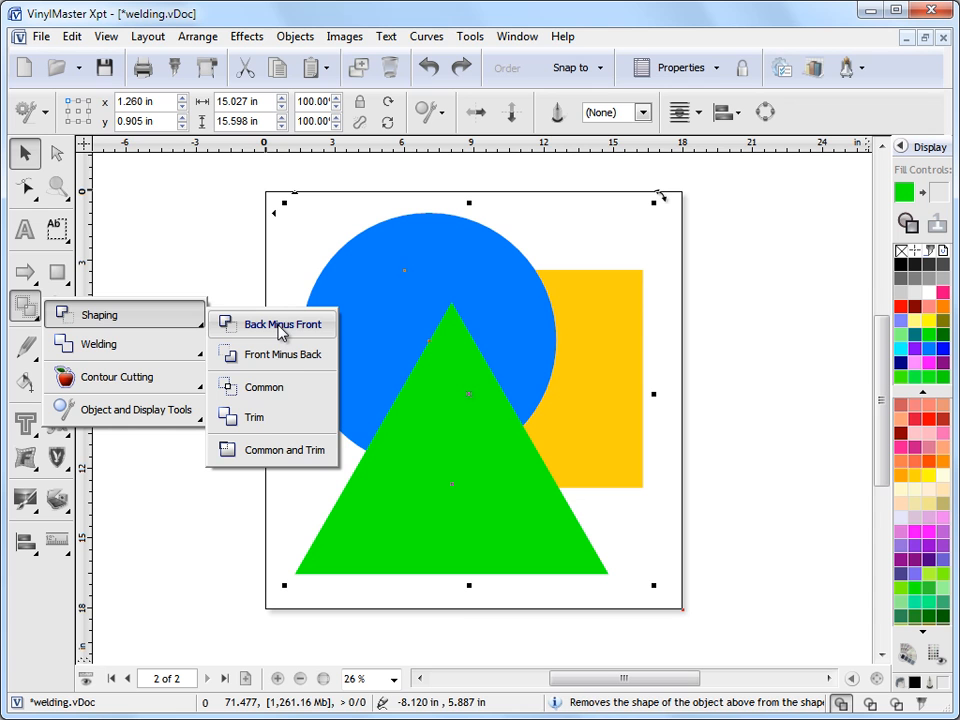
{"action": "mouse_move", "coordinate": [283, 324]}
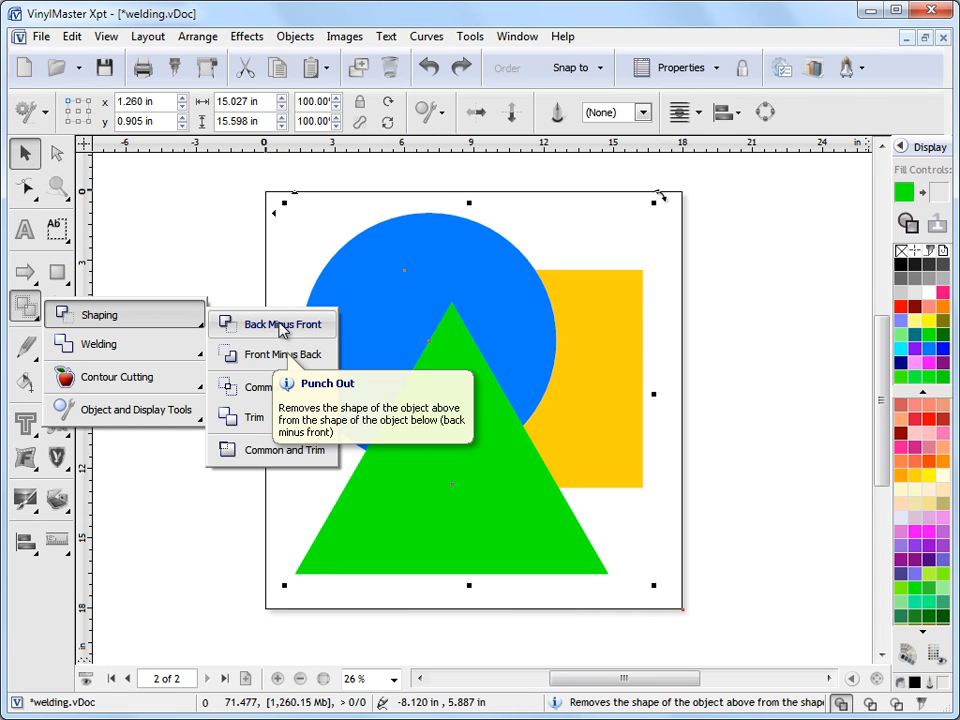
{"action": "left_click", "coordinate": [281, 324]}
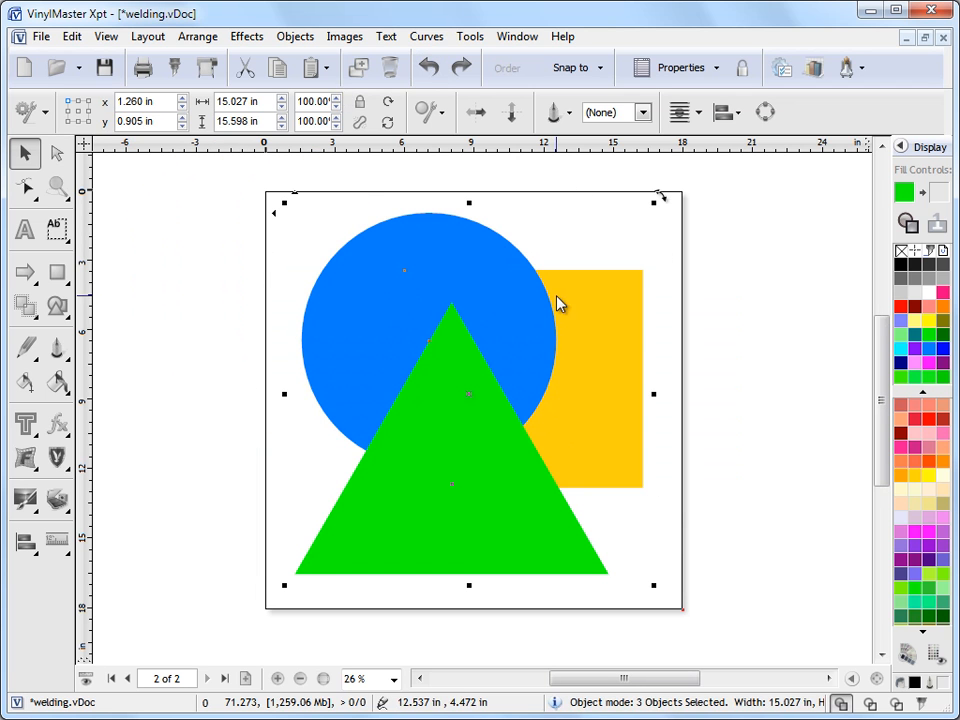
{"action": "left_click", "coordinate": [295, 36]}
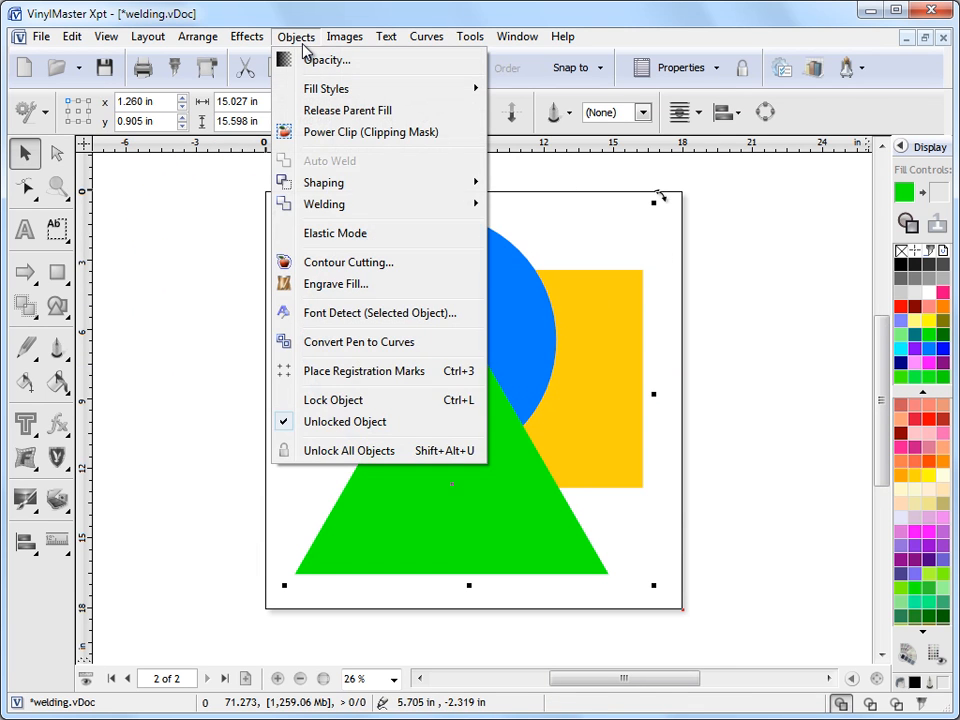
{"action": "mouse_move", "coordinate": [323, 182]}
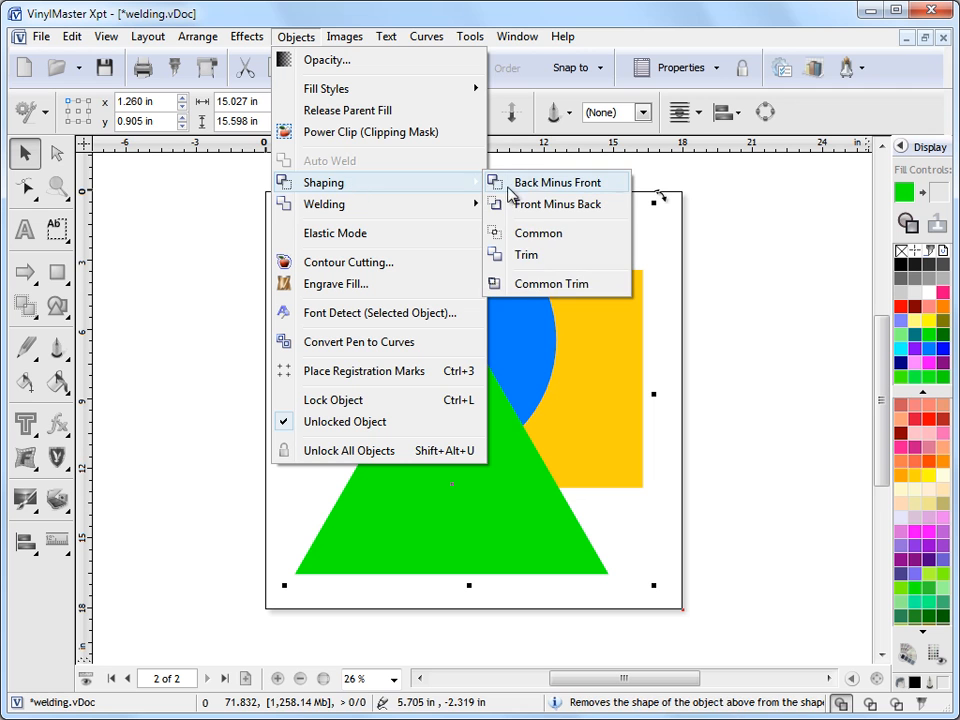
{"action": "mouse_move", "coordinate": [323, 204]}
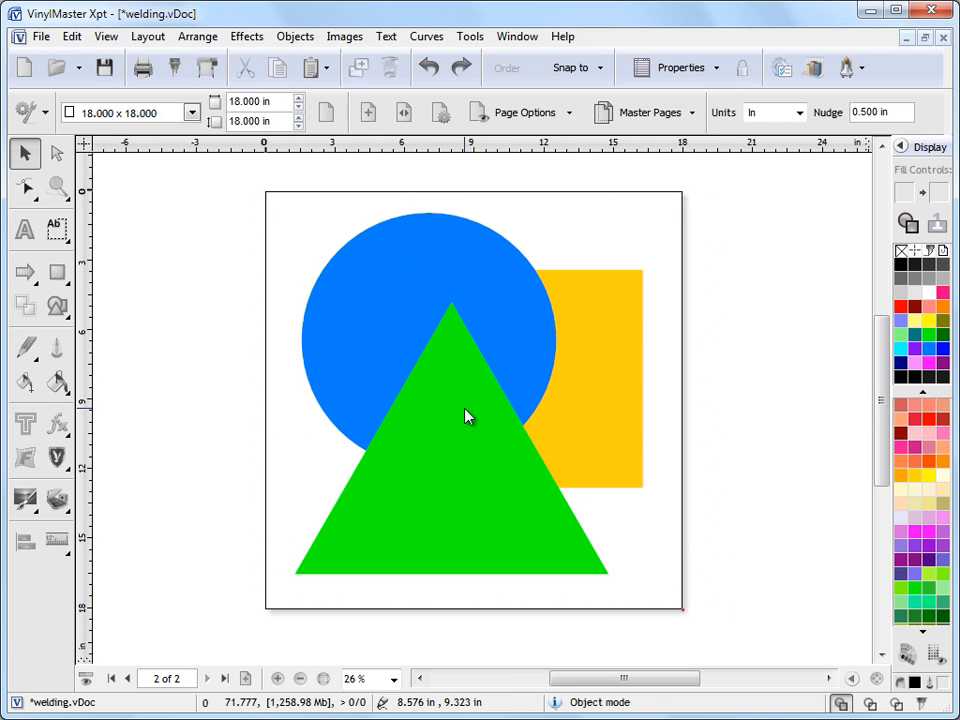
{"action": "mouse_move", "coordinate": [427, 250]}
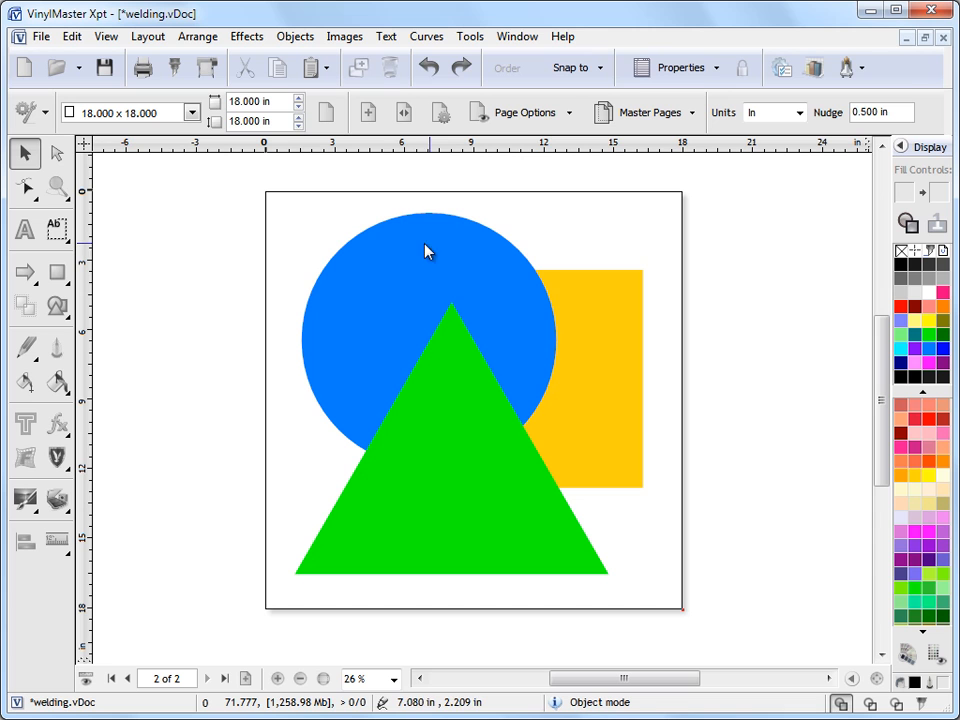
{"action": "mouse_move", "coordinate": [645, 430]}
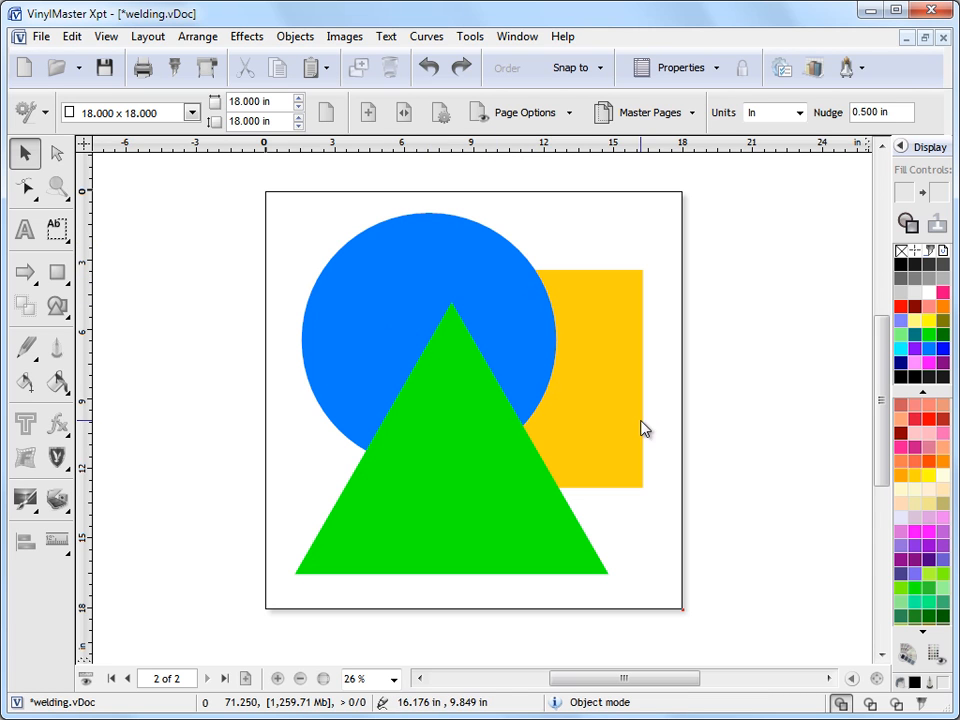
{"action": "mouse_move", "coordinate": [698, 423]}
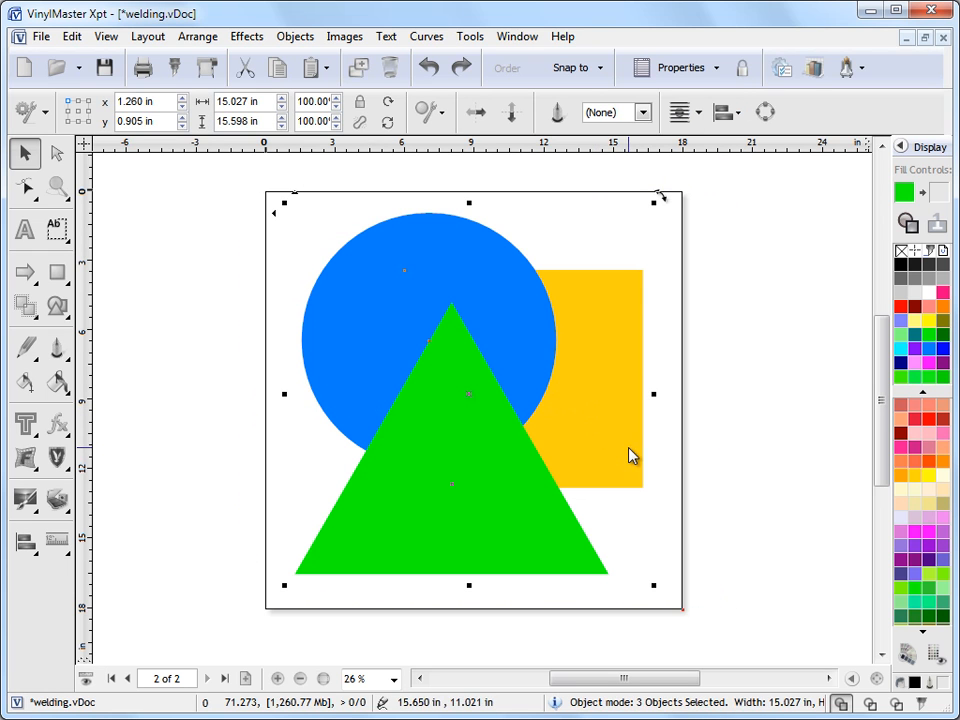
{"action": "mouse_move", "coordinate": [672, 440]}
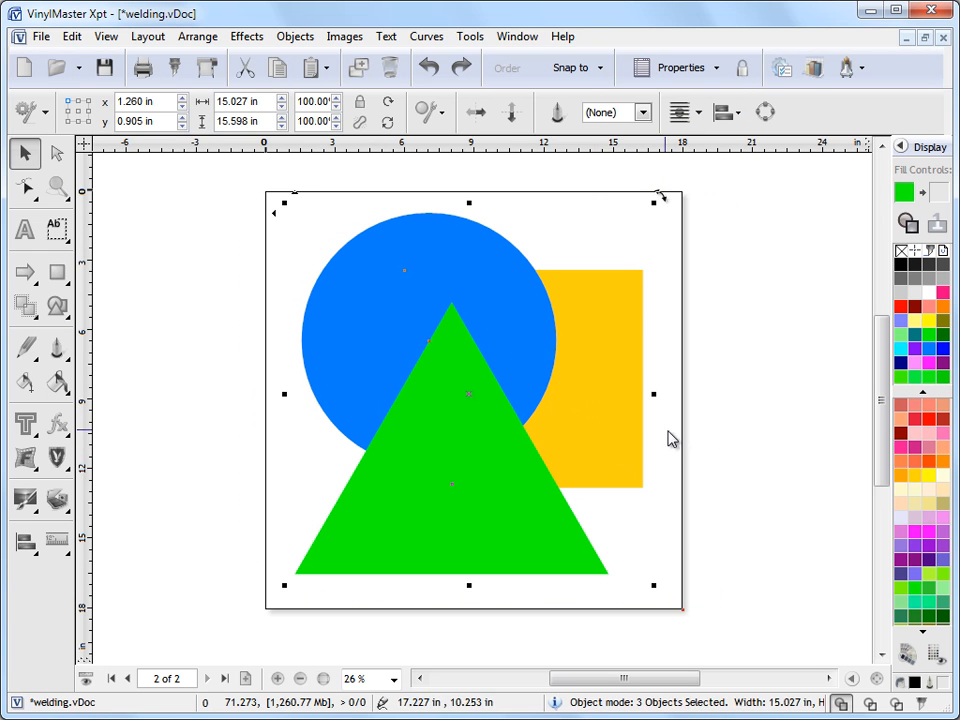
{"action": "mouse_move", "coordinate": [608, 303]}
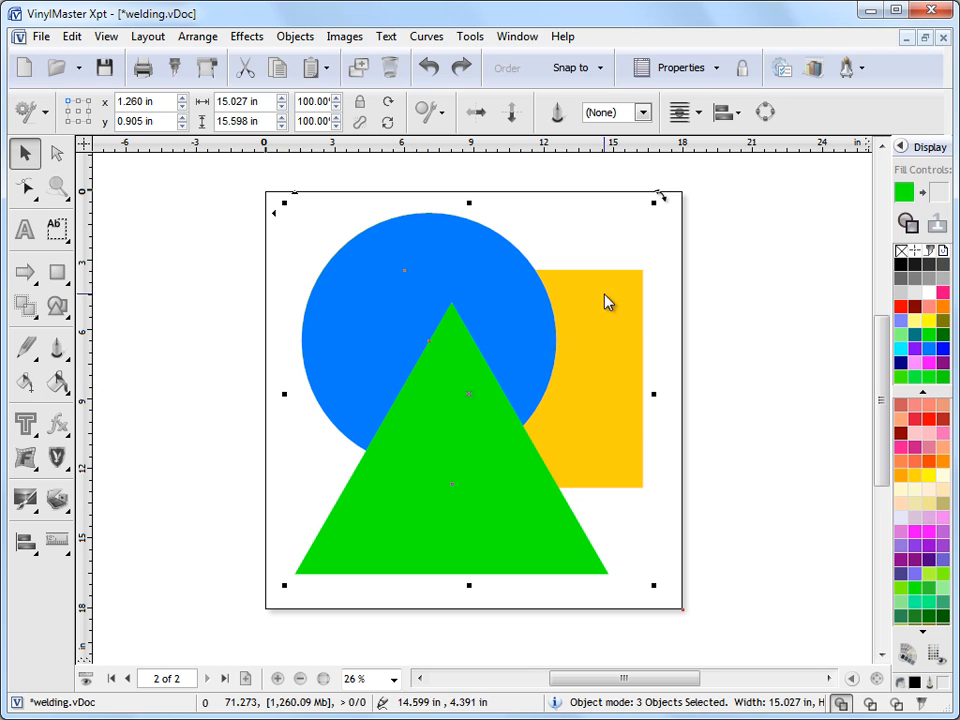
{"action": "mouse_move", "coordinate": [118, 350]}
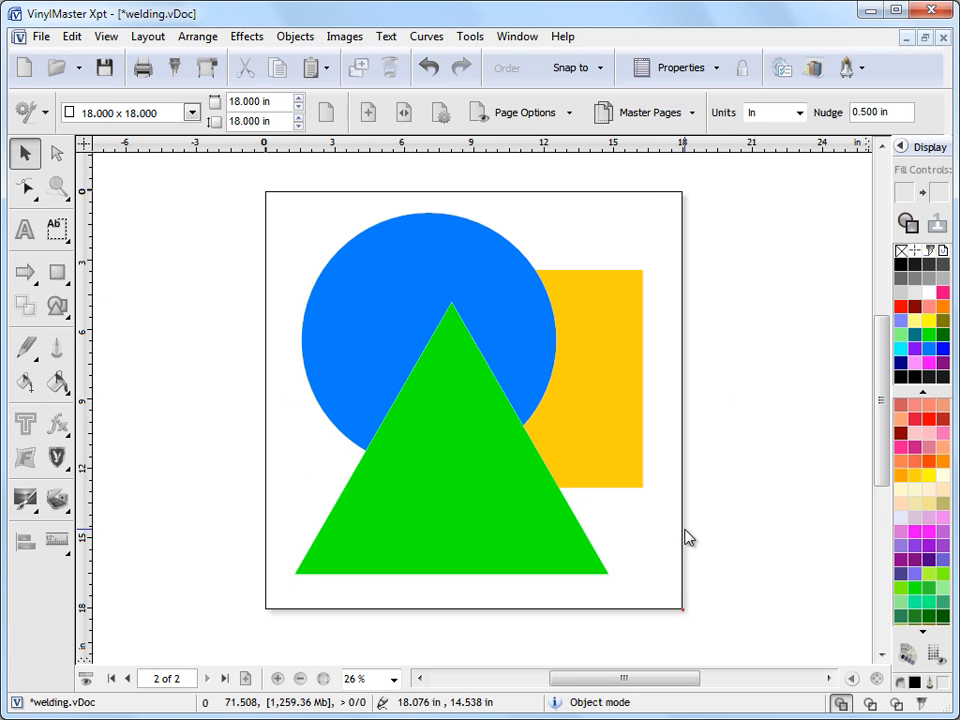
{"action": "mouse_move", "coordinate": [428, 328]}
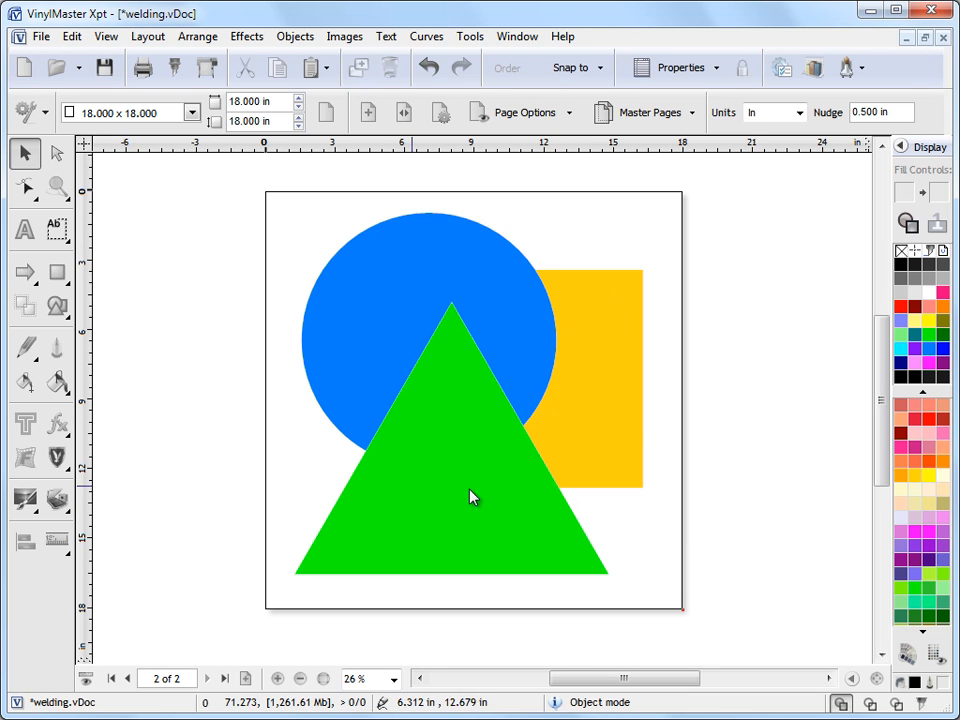
{"action": "mouse_move", "coordinate": [585, 519]}
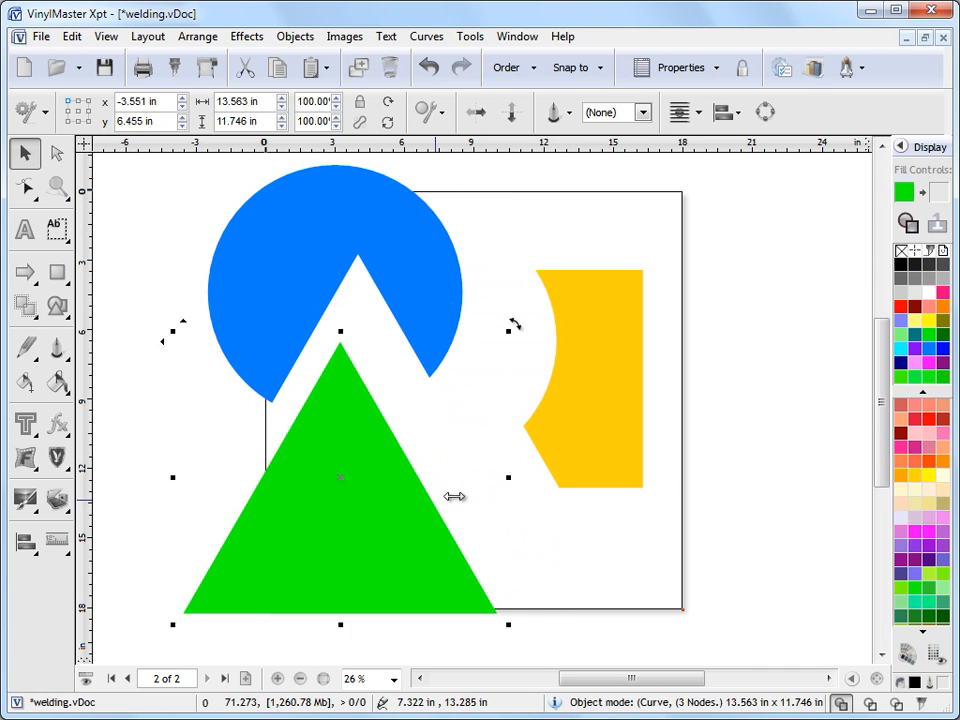
{"action": "left_click_drag", "start_coordinate": [340, 477], "coordinate": [384, 519]}
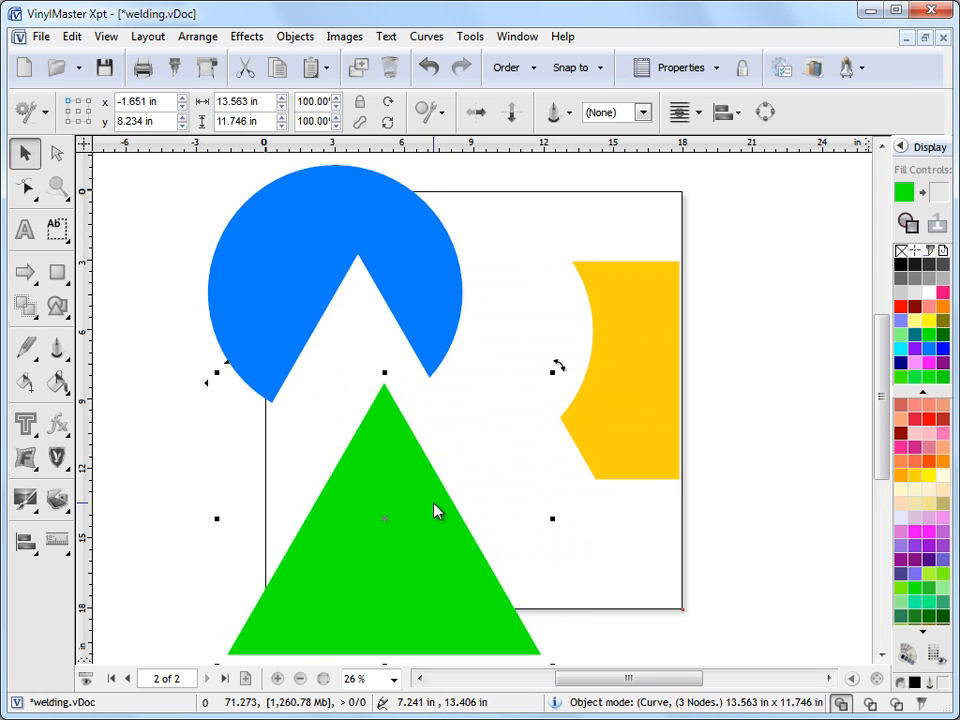
{"action": "mouse_move", "coordinate": [429, 354]}
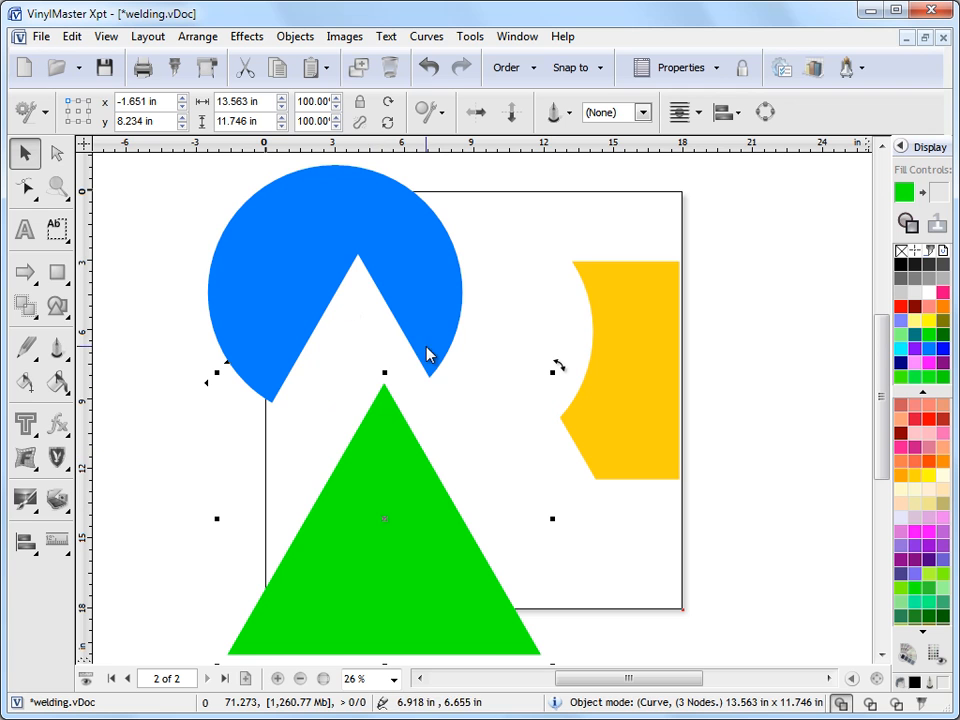
{"action": "mouse_move", "coordinate": [456, 448]}
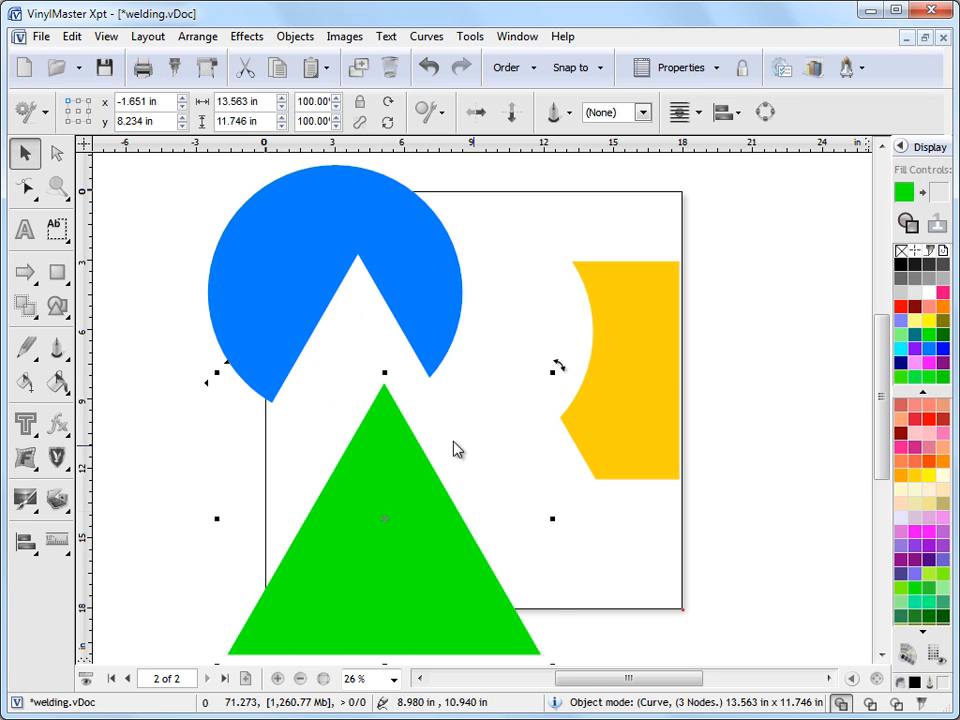
{"action": "left_click", "coordinate": [428, 67]}
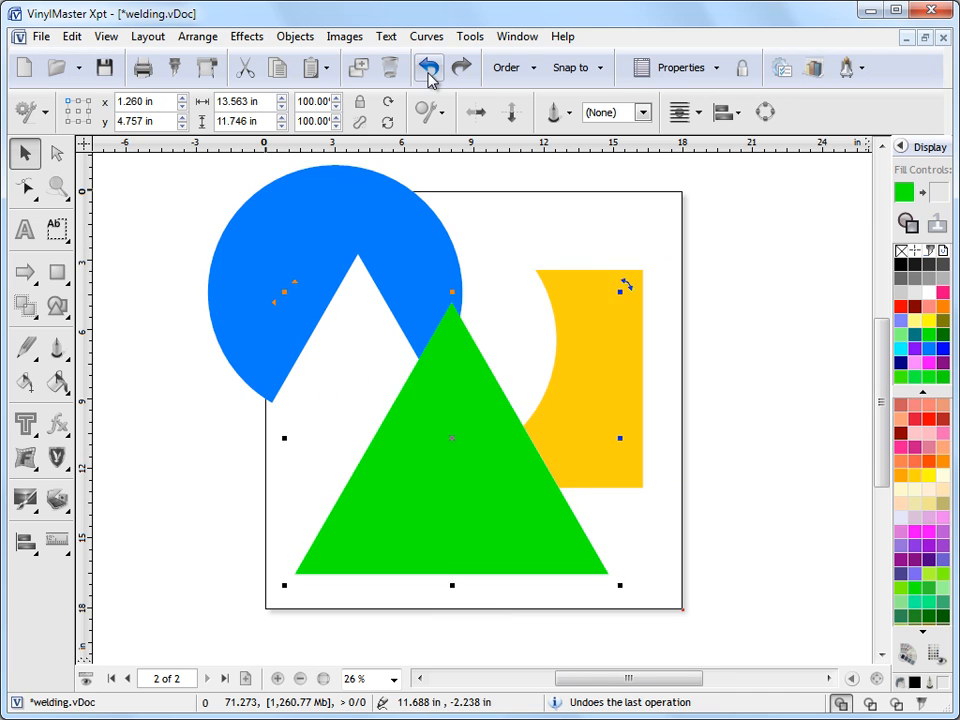
{"action": "left_click", "coordinate": [427, 67]}
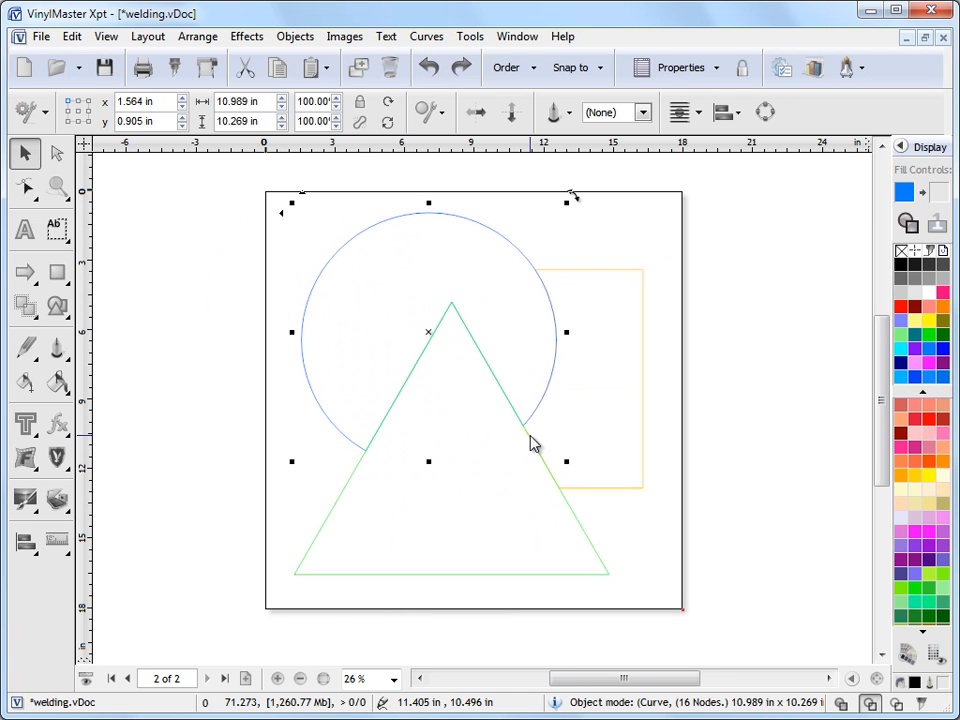
{"action": "left_click", "coordinate": [735, 405]}
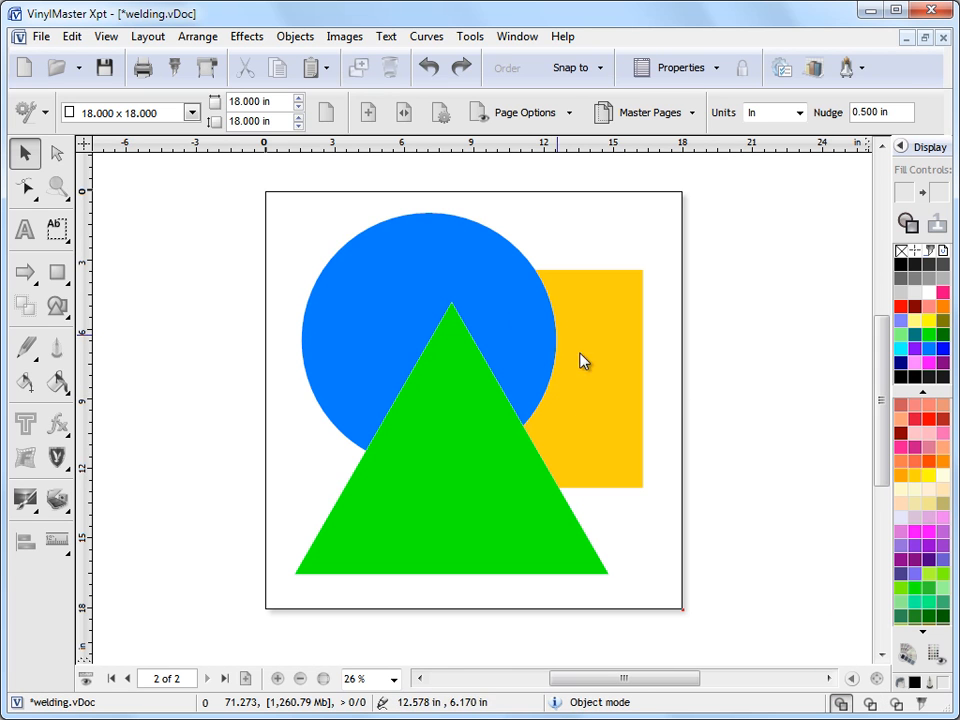
{"action": "mouse_move", "coordinate": [436, 361]}
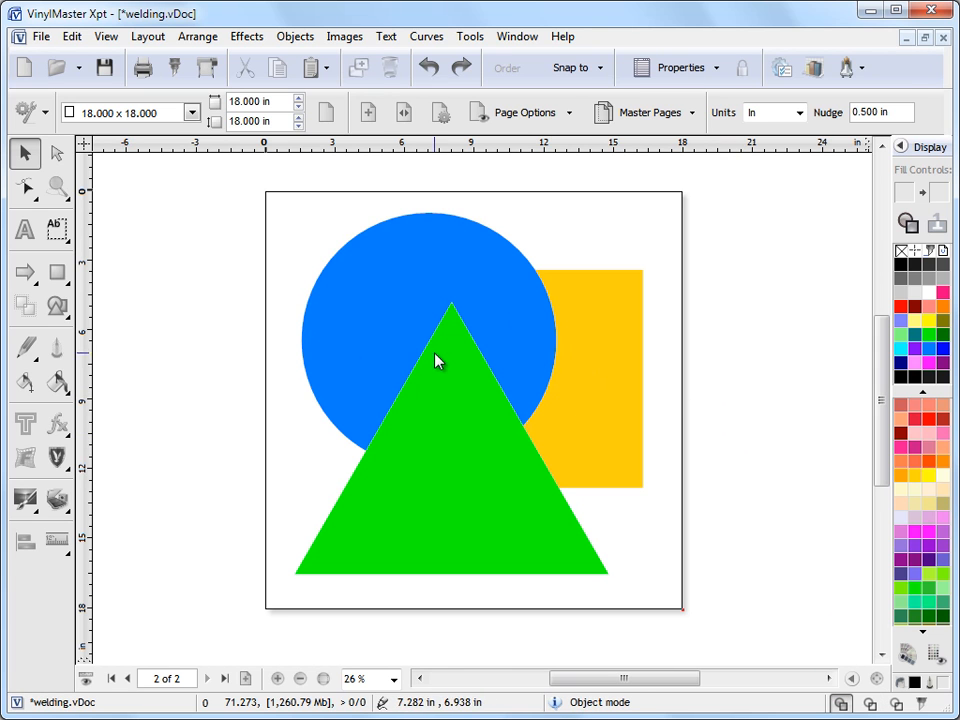
{"action": "mouse_move", "coordinate": [720, 408]}
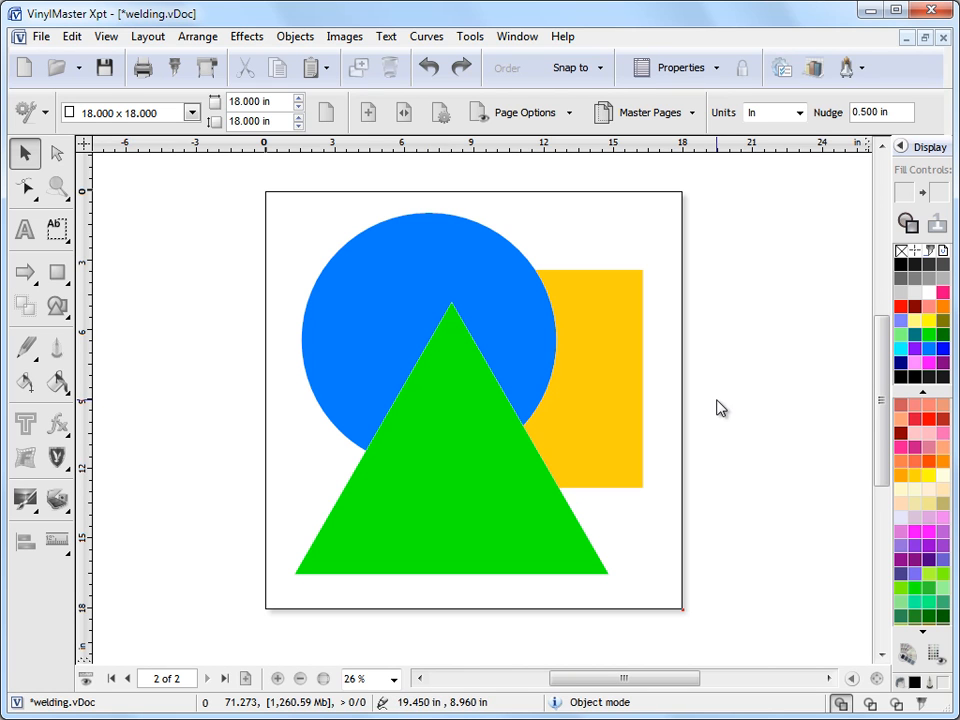
{"action": "mouse_move", "coordinate": [722, 408]}
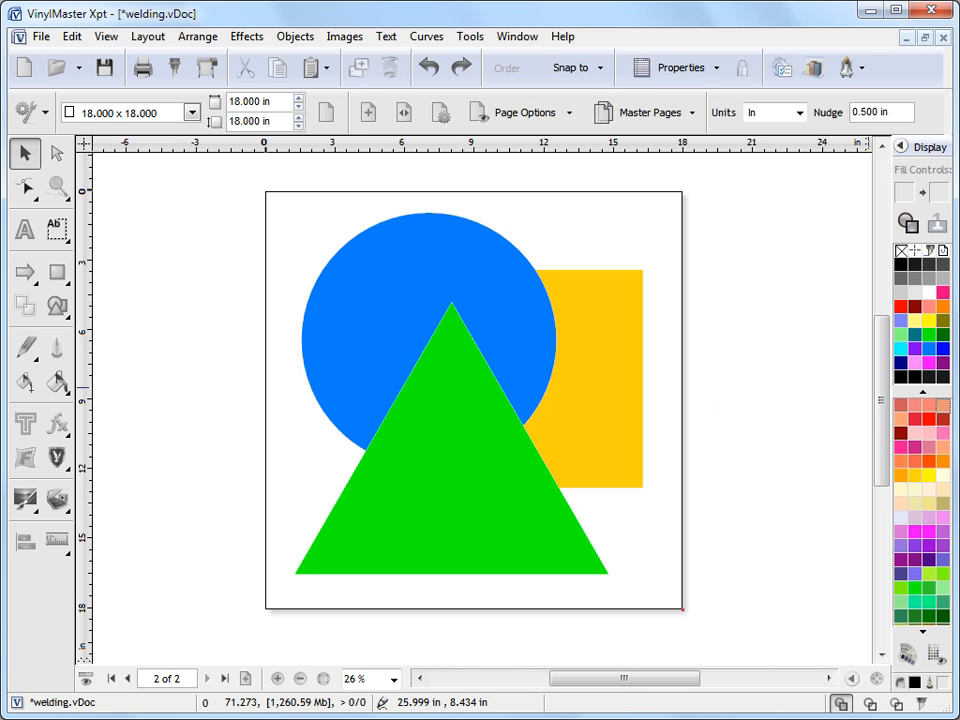